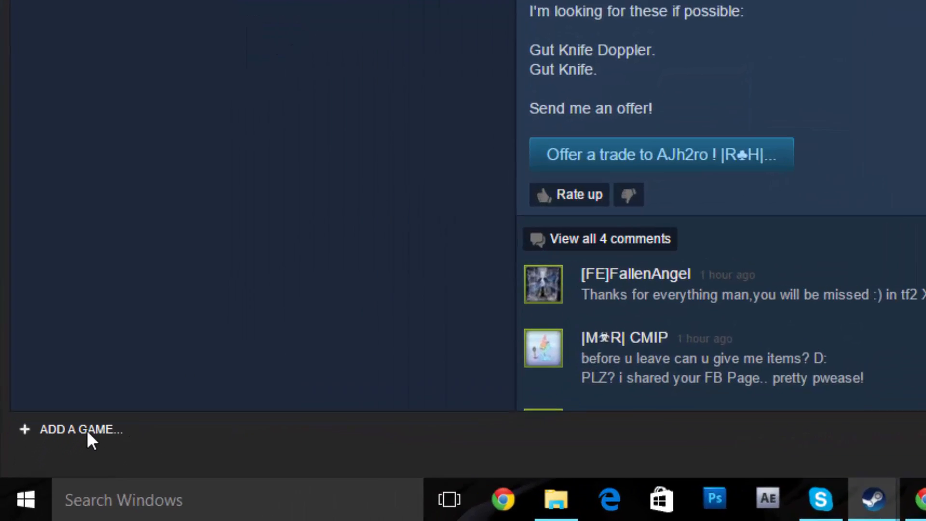
# Step: Add Minecraft to the library as a non-Steam program via Add a Game
pyautogui.click(77, 430)
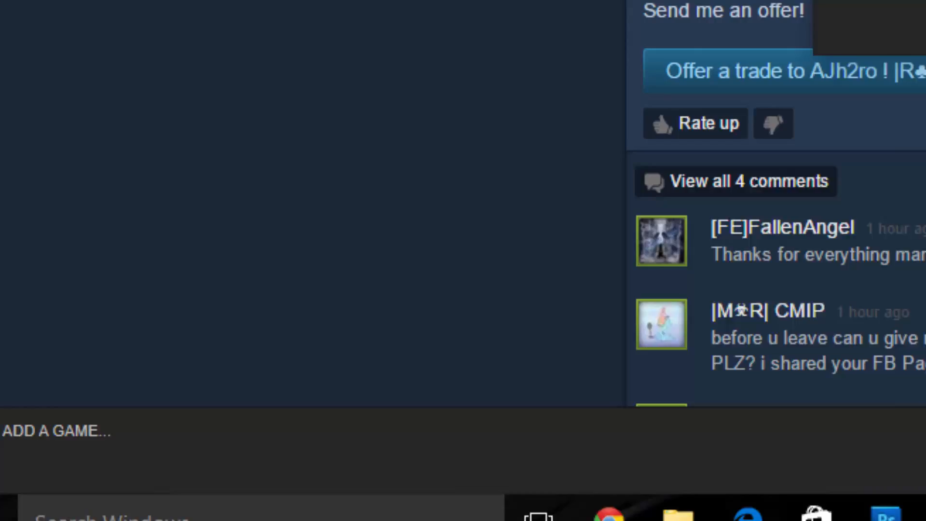
pyautogui.click(55, 432)
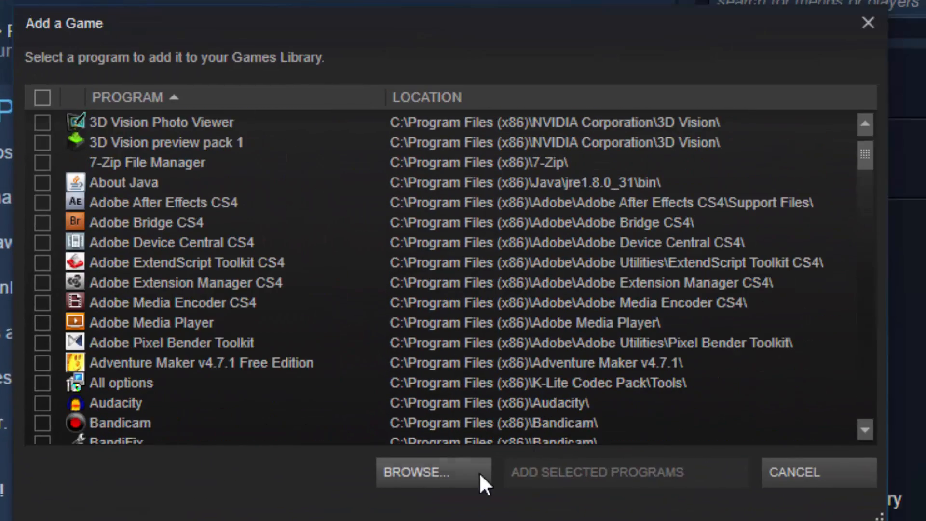
pyautogui.scroll(-3)
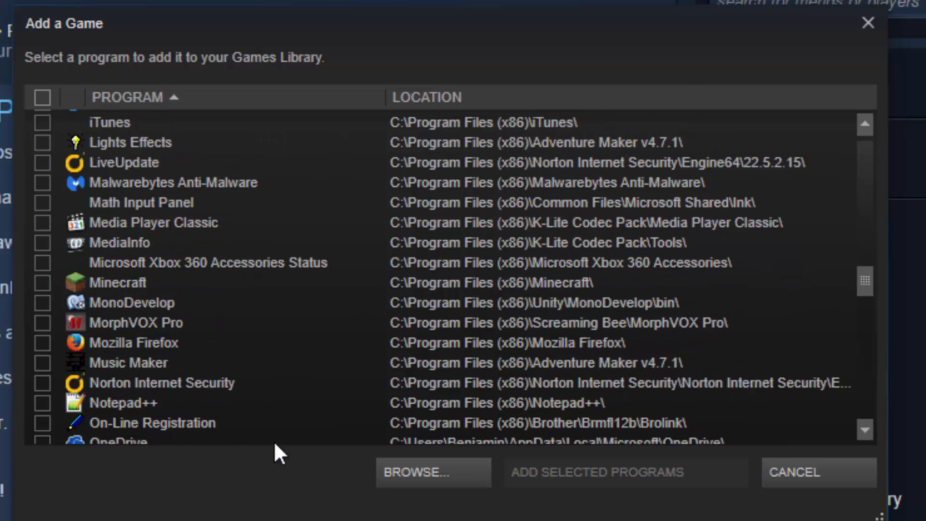
pyautogui.scroll(-3)
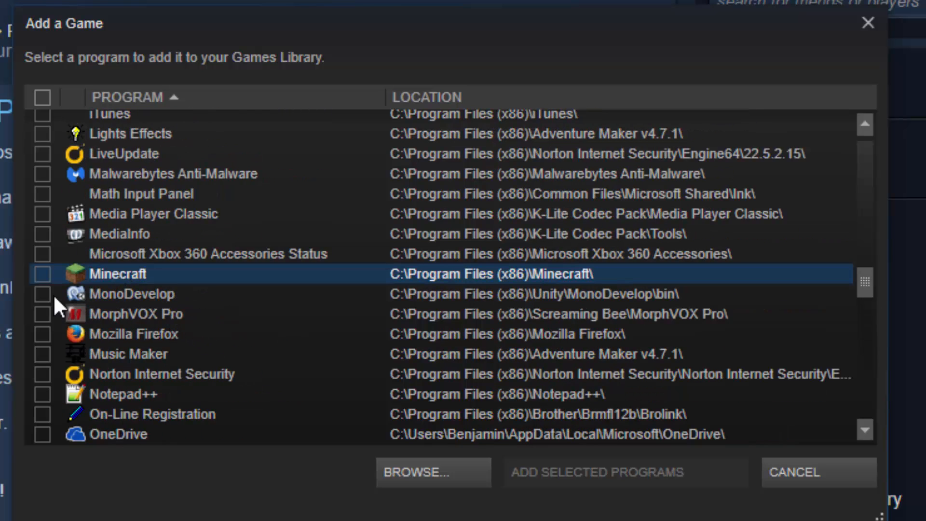
pyautogui.click(42, 274)
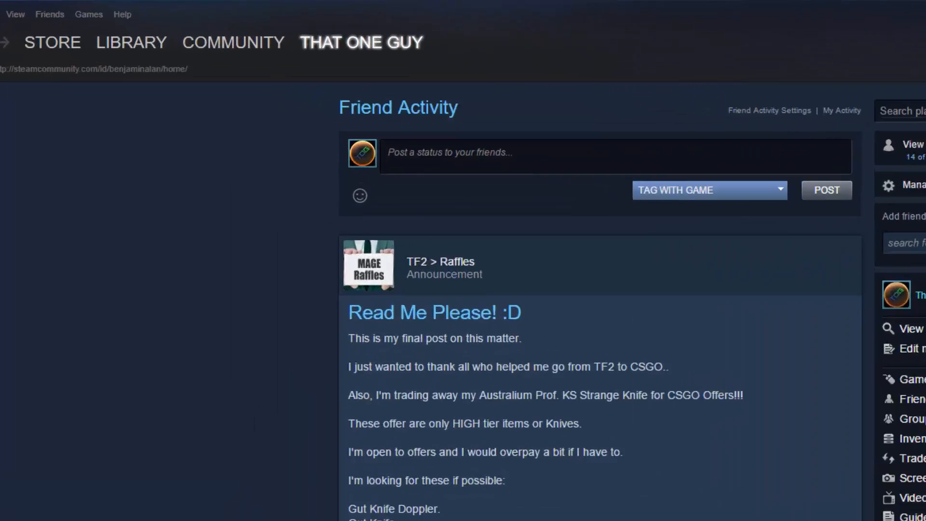
# Step: Show the games list in the Library view
pyautogui.click(131, 42)
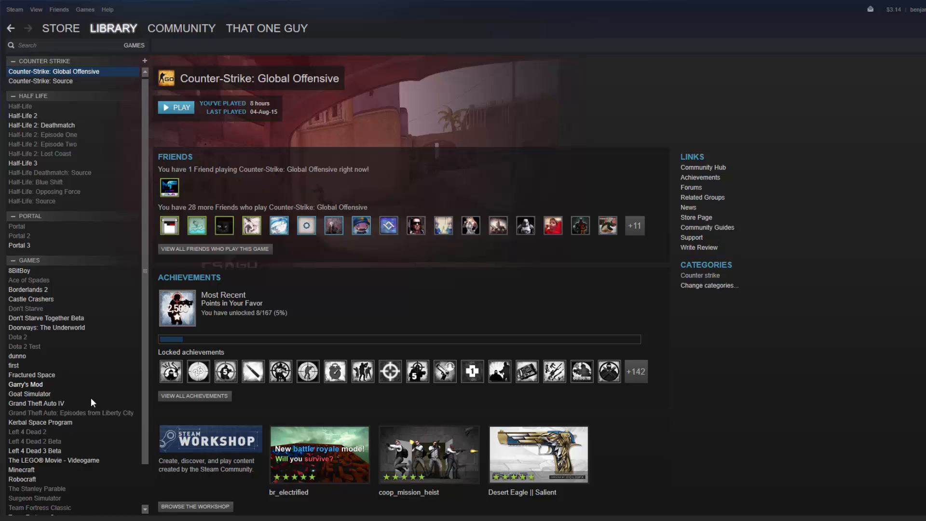
pyautogui.scroll(-3)
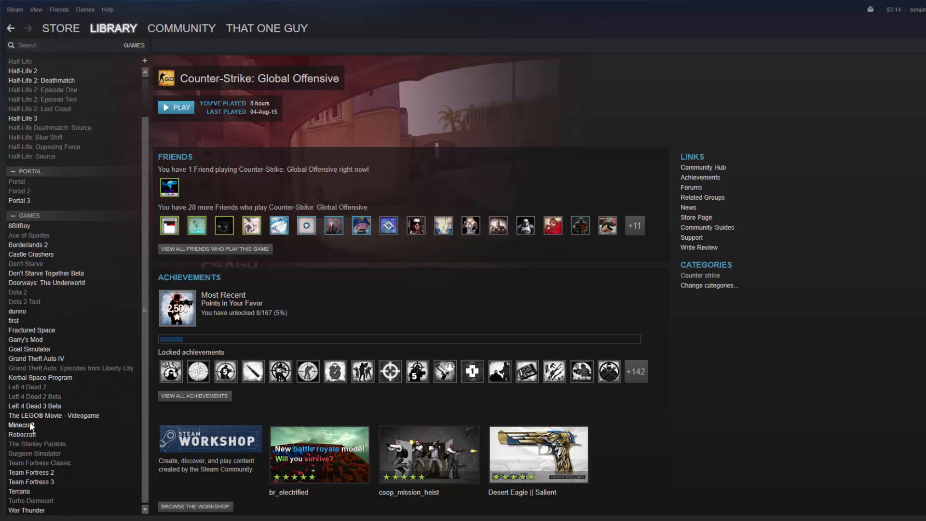
# Step: Select Minecraft in the Library games list to show its non-Steam shortcut page
pyautogui.click(21, 424)
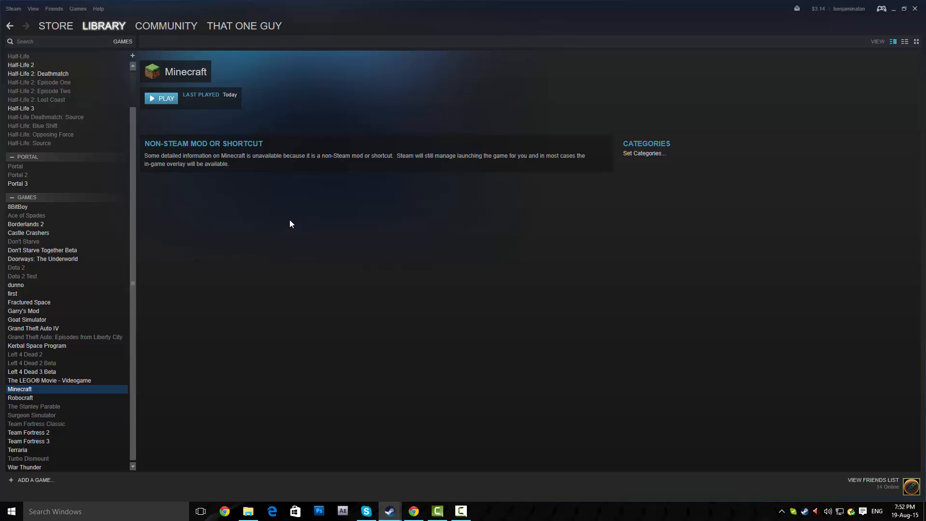
pyautogui.moveTo(289, 223)
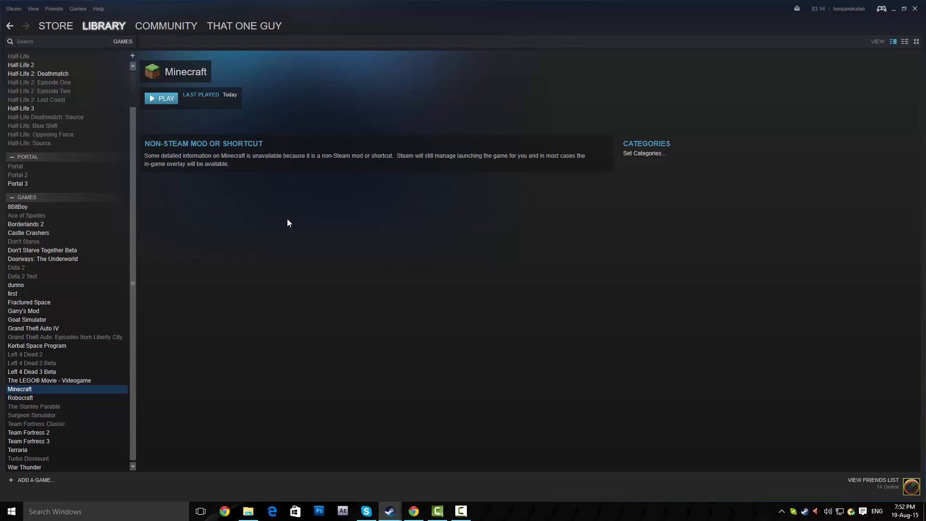
pyautogui.moveTo(361, 248)
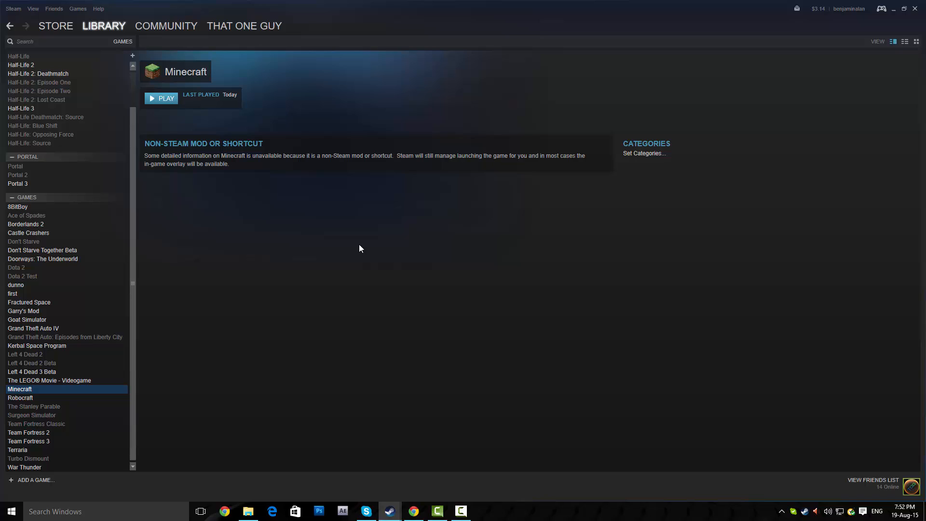
pyautogui.moveTo(356, 252)
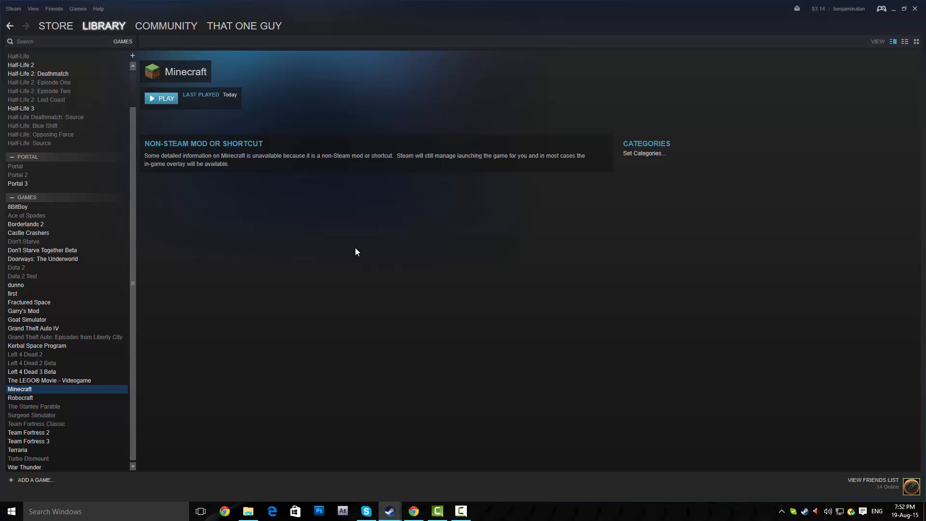